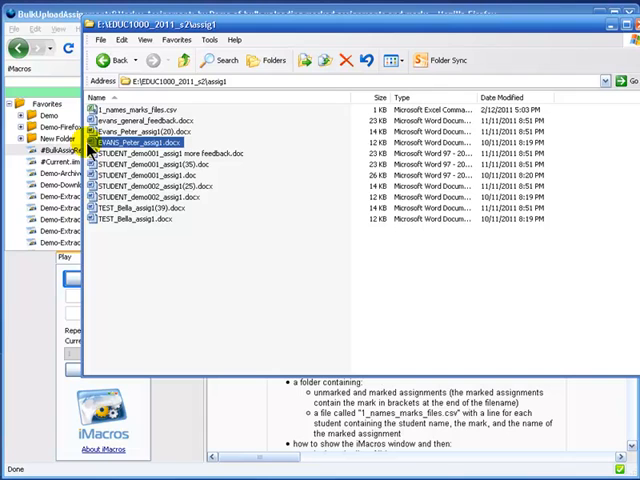
mouse_move(160, 144)
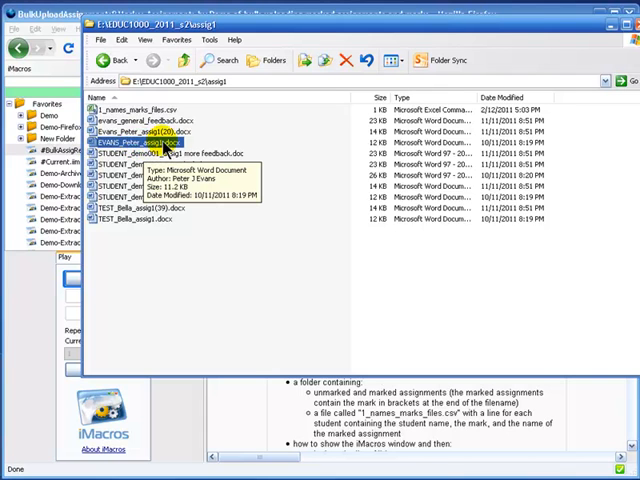
Select the first student's marked assignment file in the assignment folder.
left_click(140, 132)
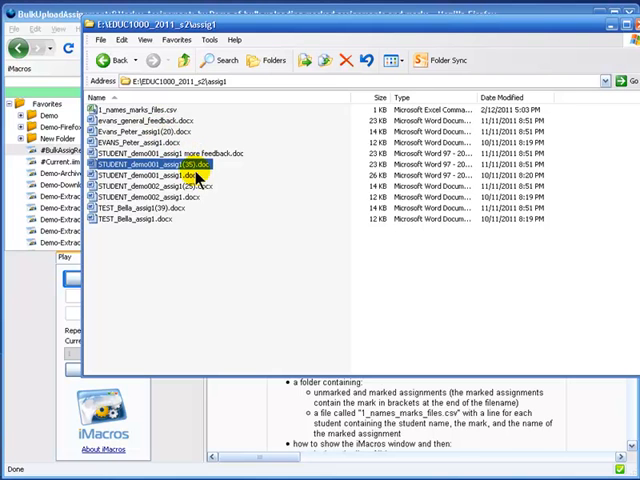
mouse_move(148, 250)
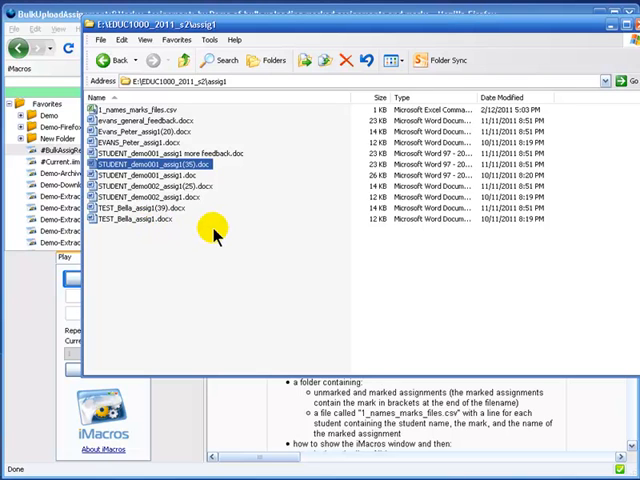
mouse_move(258, 318)
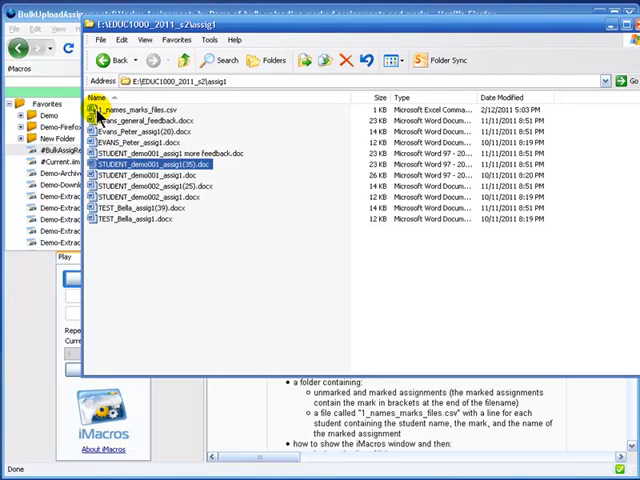
mouse_move(120, 108)
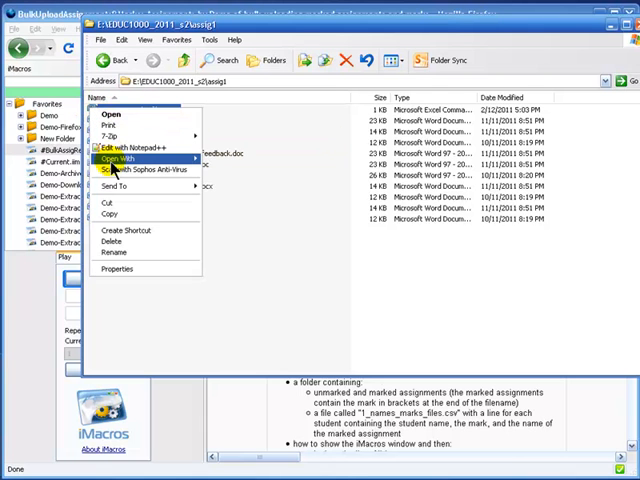
Open the marks CSV in Excel and review the name and feedbackfile columns for each student.
left_click(110, 114)
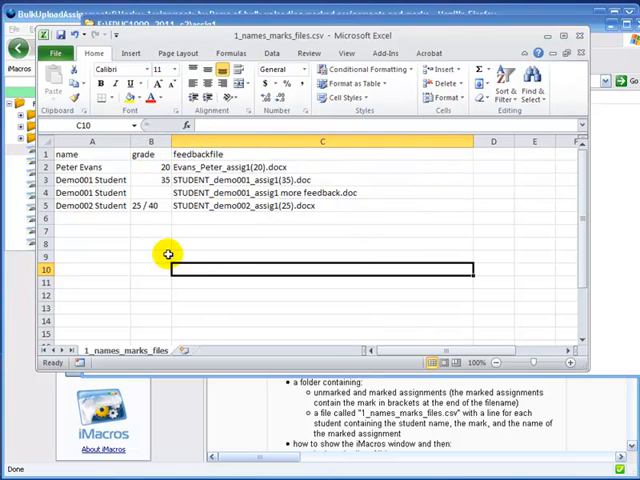
left_click(76, 156)
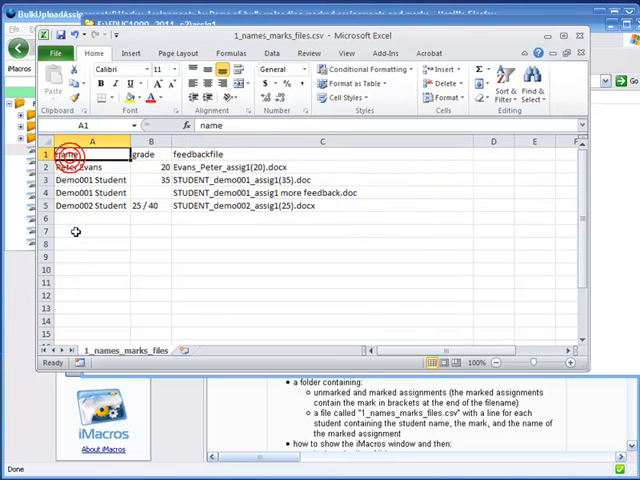
left_click(92, 168)
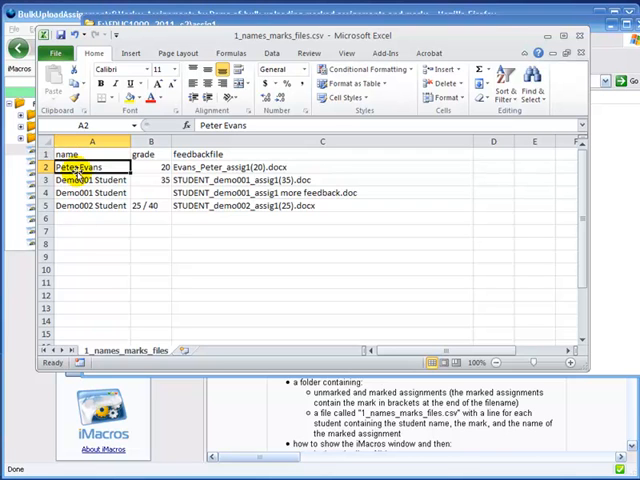
left_click(84, 180)
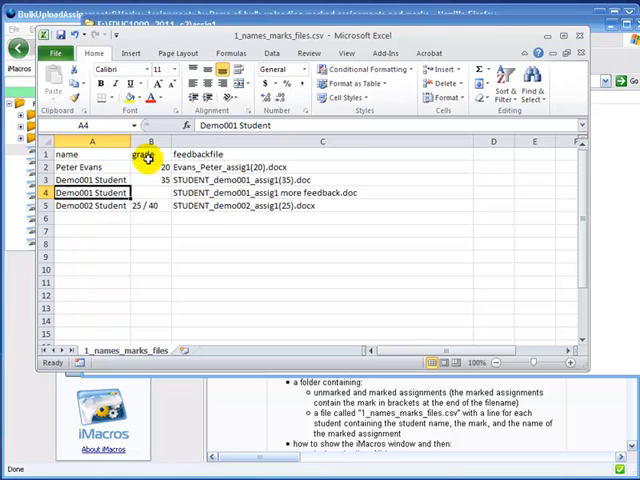
left_click(148, 152)
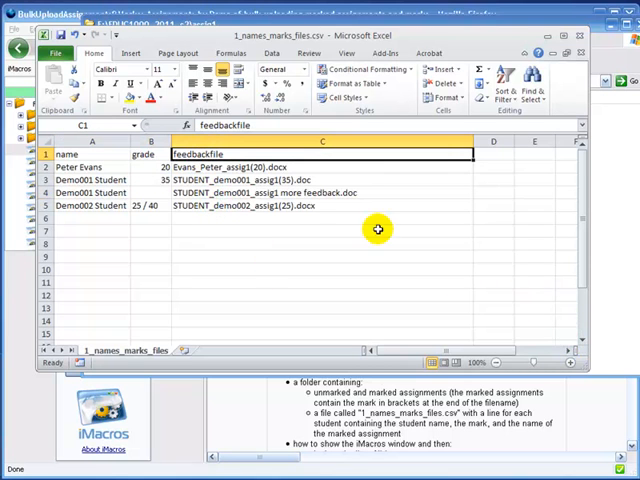
left_click(322, 166)
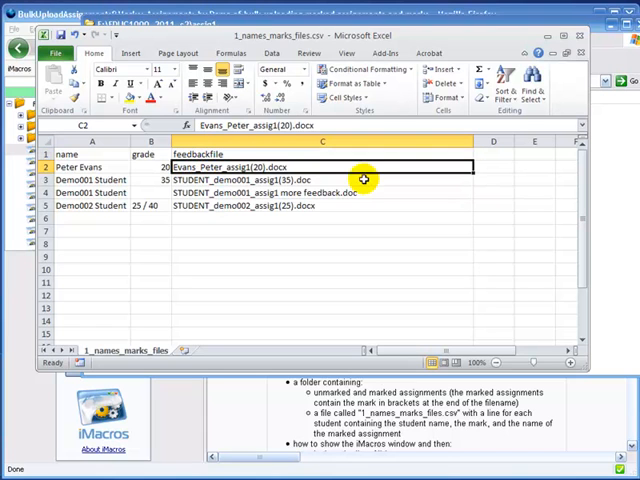
mouse_move(200, 180)
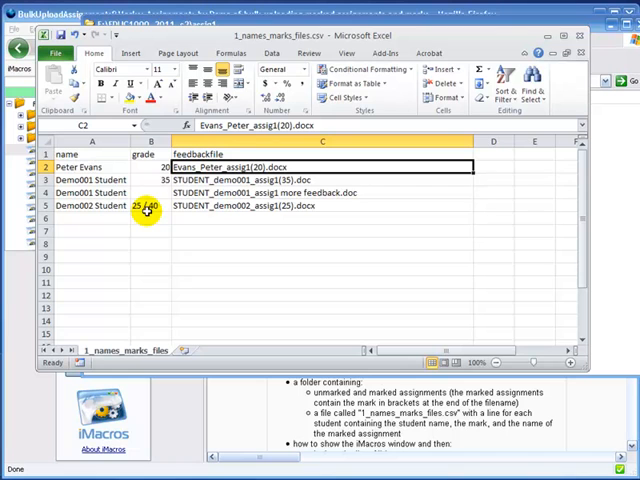
Review the grade column entries: 20, 35, 25 / 40 and a row left with no grade.
left_click(152, 166)
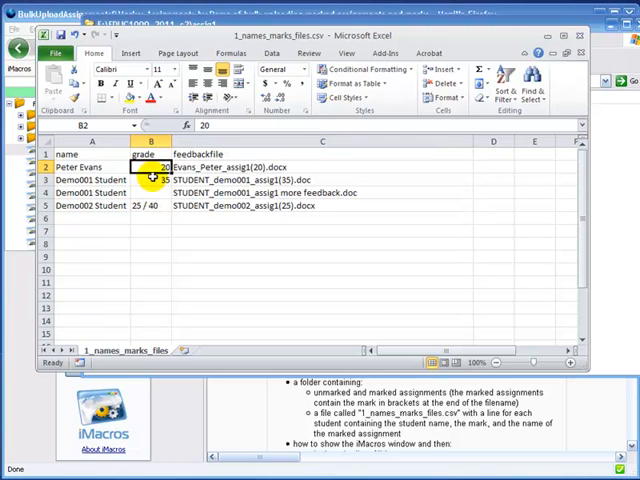
left_click(148, 180)
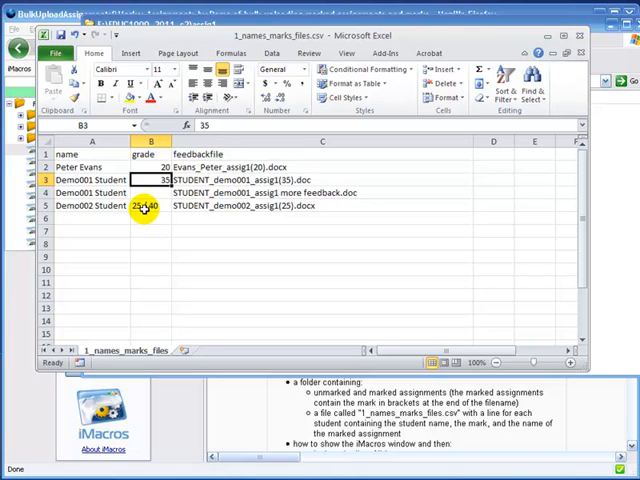
left_click(150, 206)
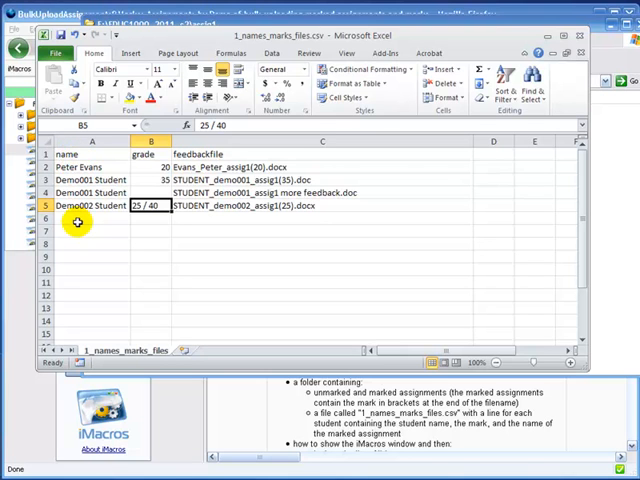
left_click(92, 192)
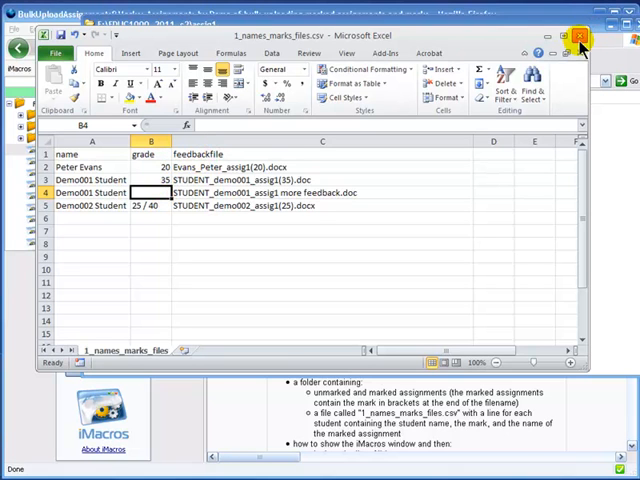
Close the spreadsheet, saving over the existing names-and-marks CSV file.
left_click(580, 36)
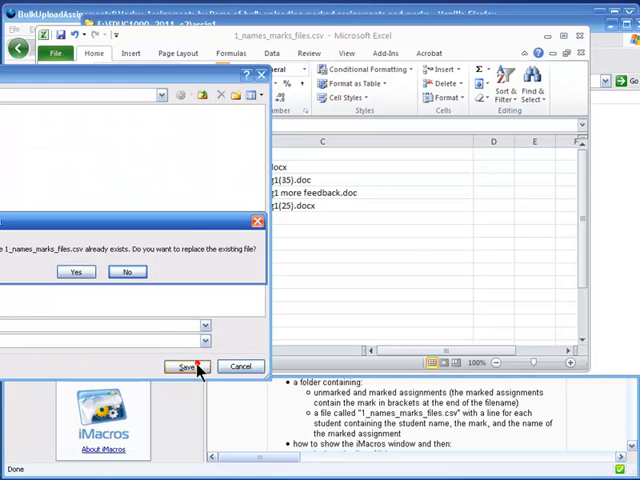
left_click(74, 272)
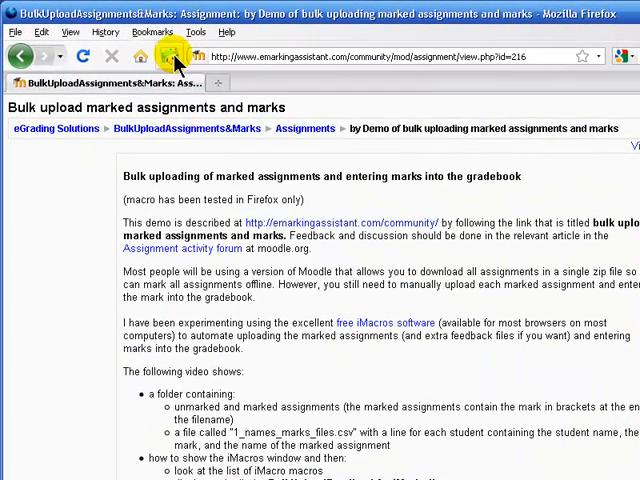
Show the iMacros sidebar and bring up the context menu for the BulkUpload macro.
left_click(164, 56)
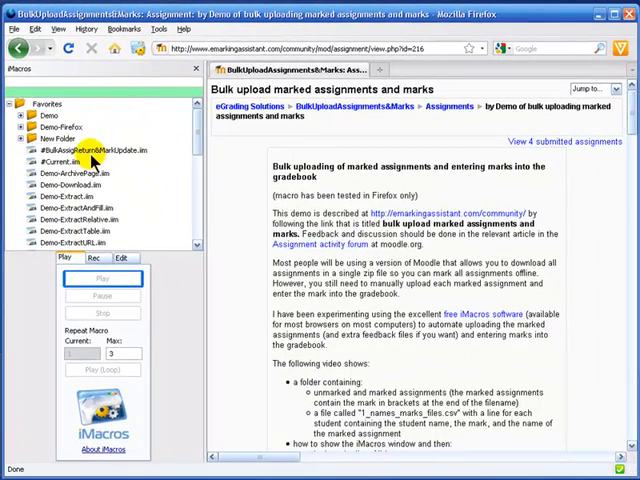
right_click(96, 148)
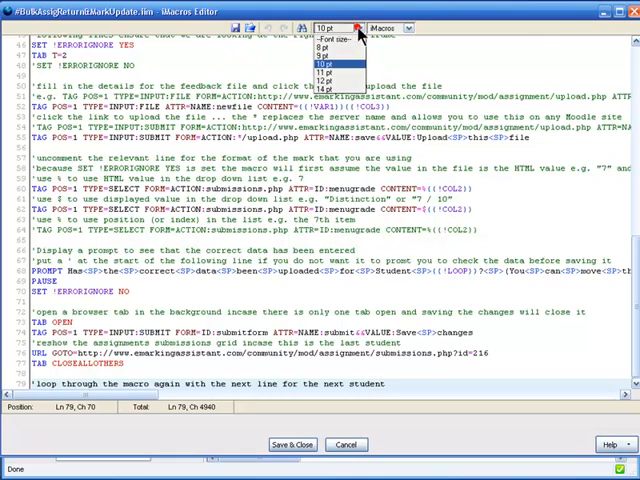
Choose the editor font size and scroll to the SET !DATASOURCE and loop lines.
left_click(330, 54)
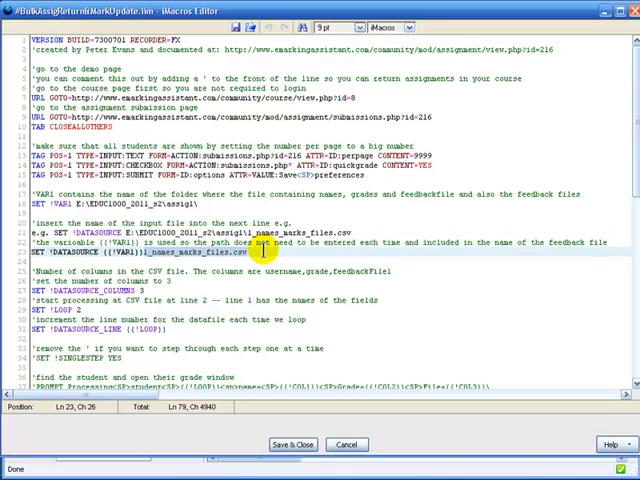
scroll("down", 3)
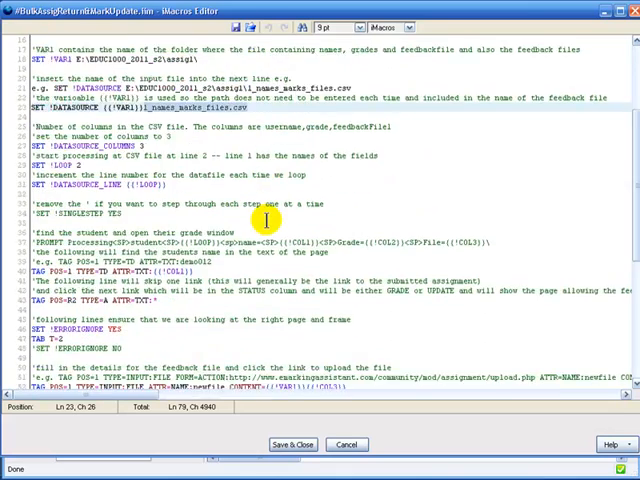
scroll("down", 3)
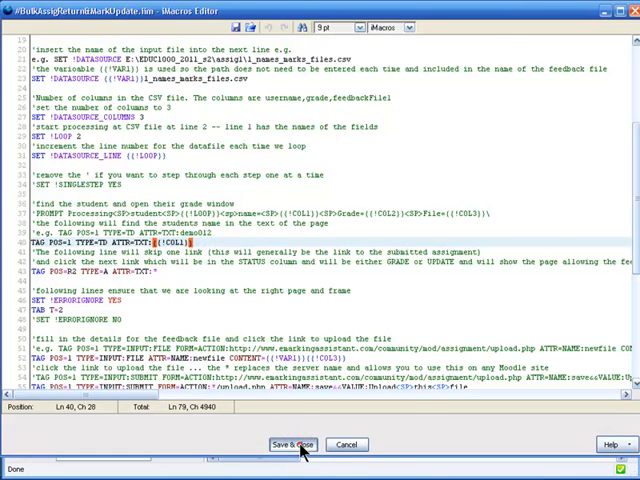
Save and close the macro, select BulkUpload and start it with Play (Loop).
left_click(290, 444)
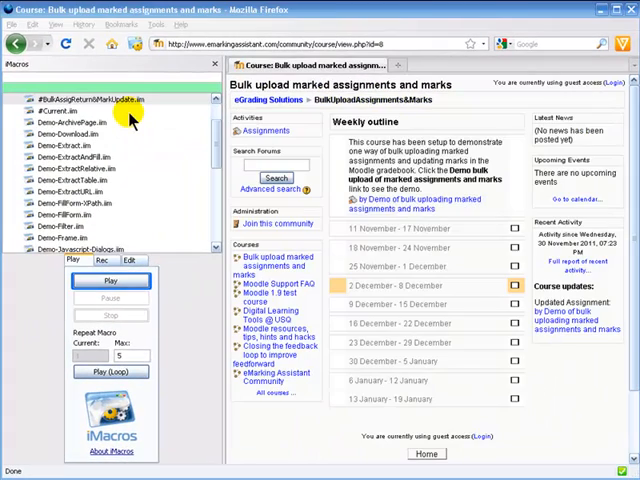
left_click(90, 98)
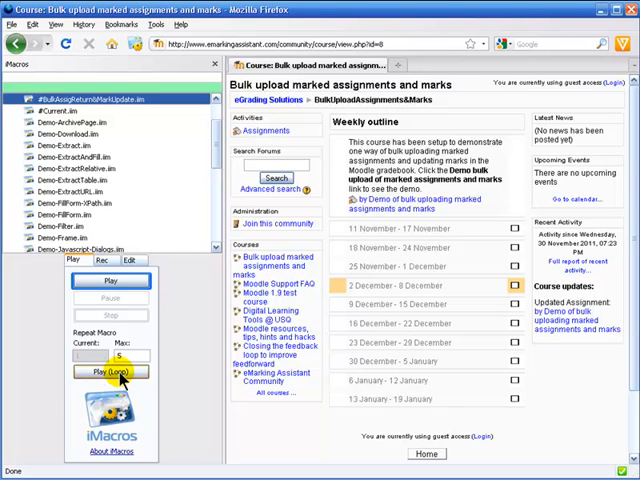
left_click(112, 372)
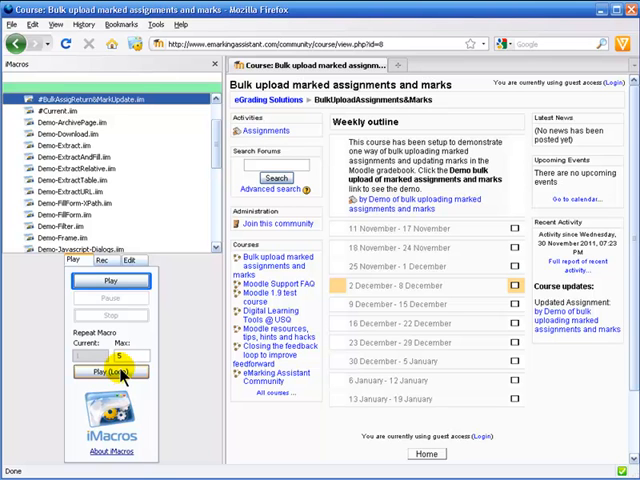
left_click(112, 372)
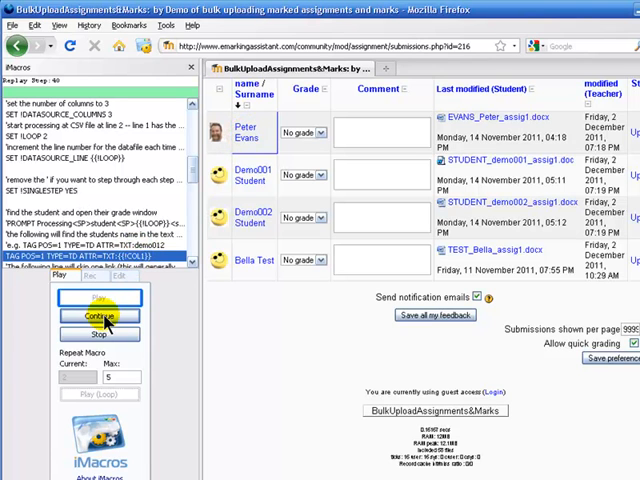
Step the macro forward until the first student's feedback page opens in a new tab.
left_click(98, 316)
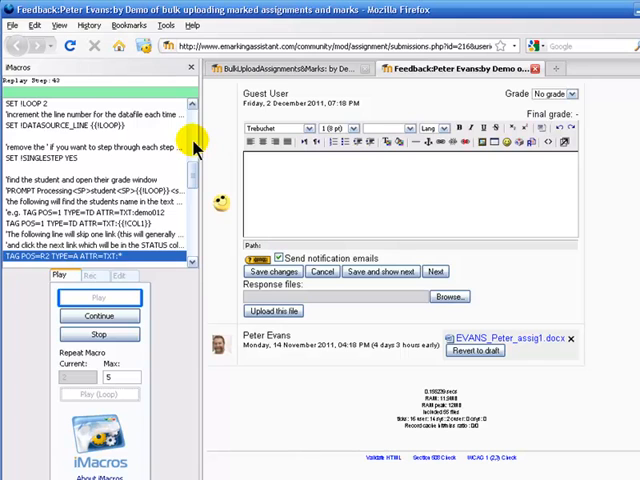
mouse_move(276, 120)
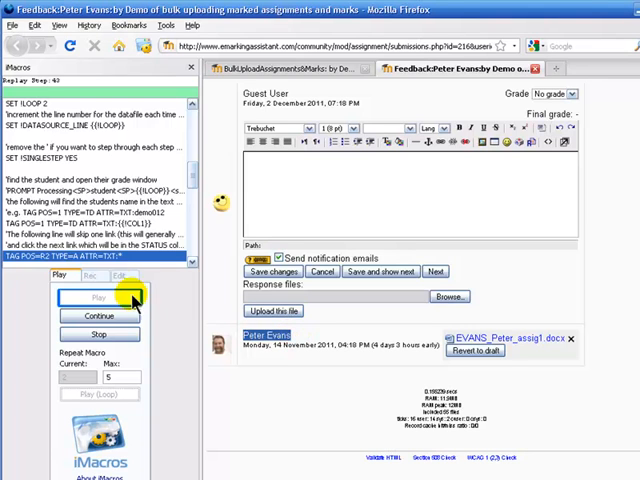
left_click(98, 316)
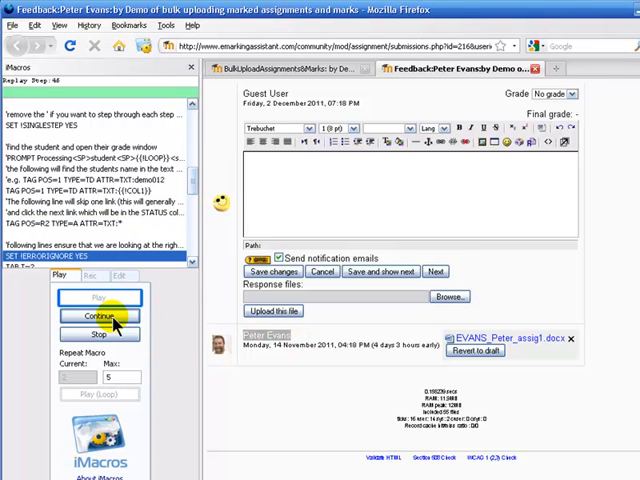
left_click(100, 316)
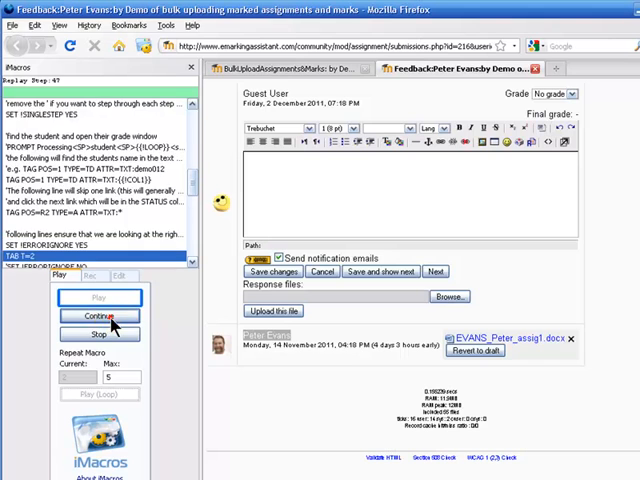
left_click(100, 316)
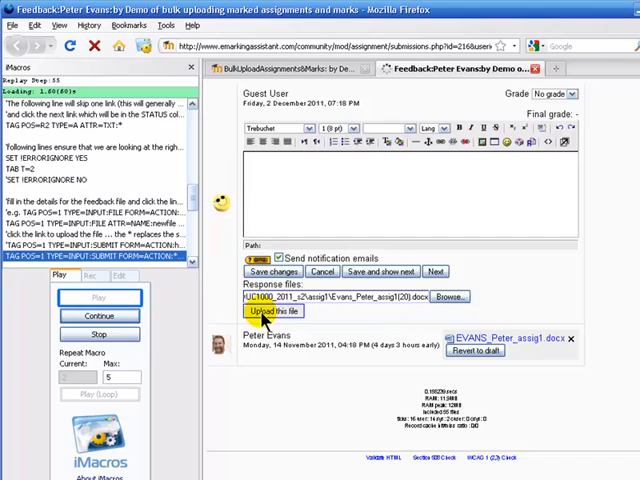
Continue the macro so it uploads the first student's feedback file and sets grade 20/40.
left_click(272, 312)
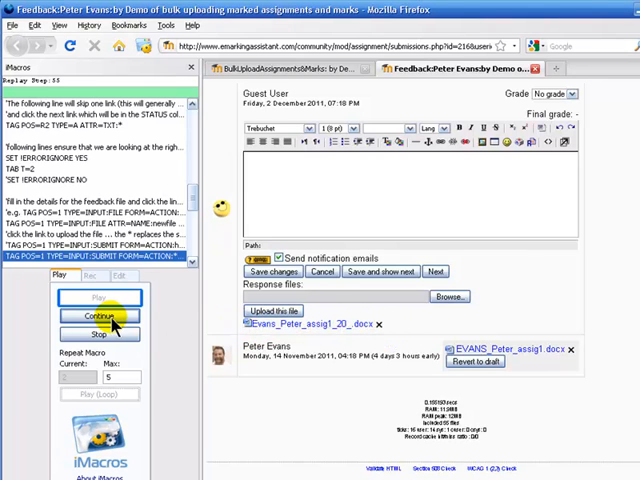
left_click(100, 316)
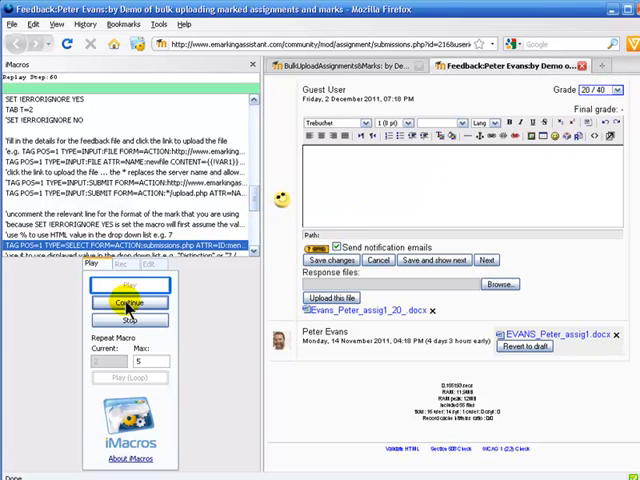
left_click(128, 304)
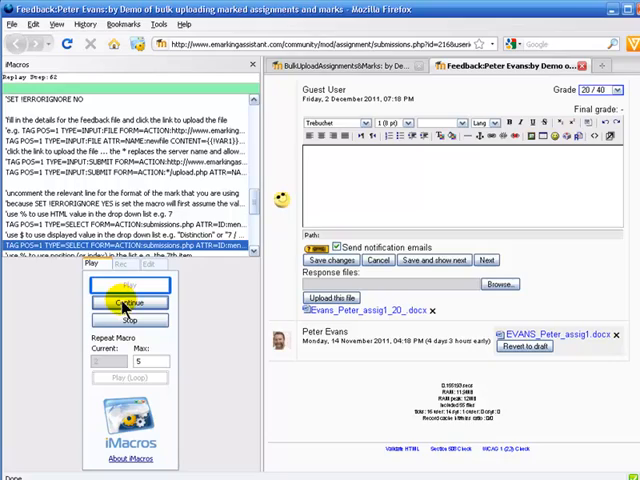
left_click(128, 304)
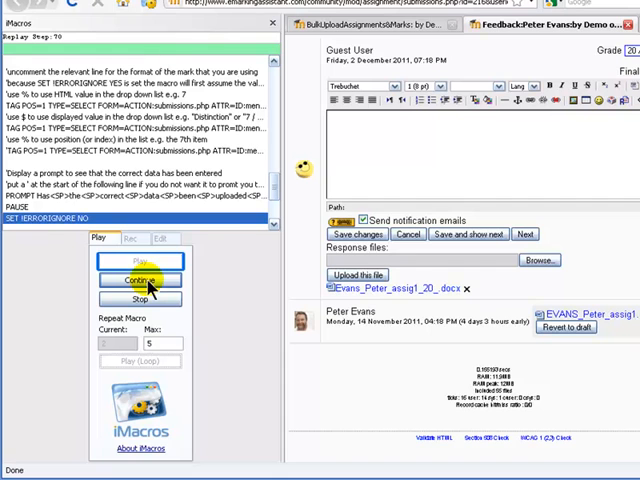
left_click(140, 280)
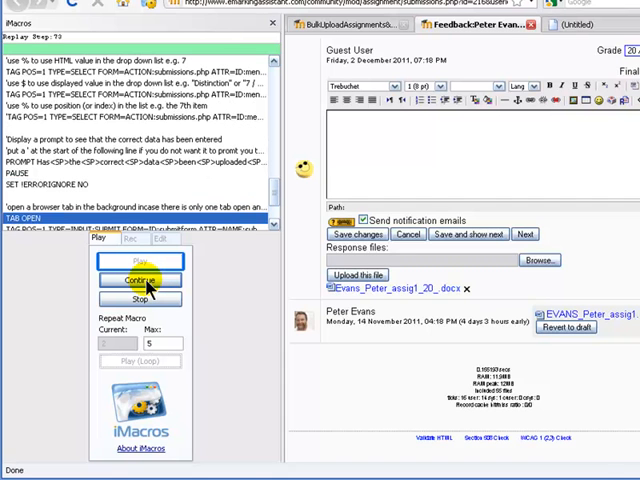
left_click(138, 278)
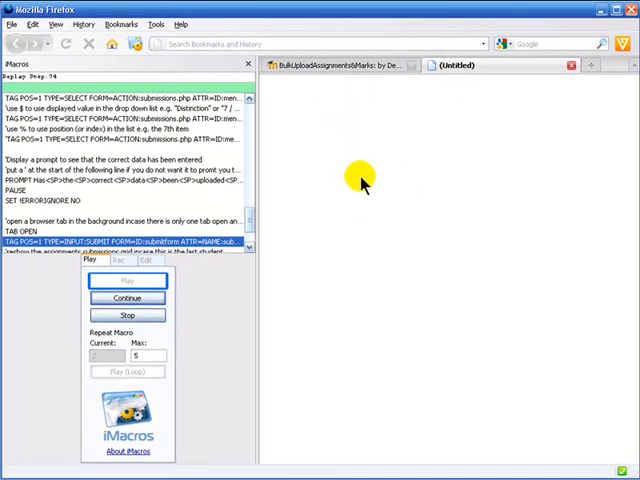
mouse_move(268, 304)
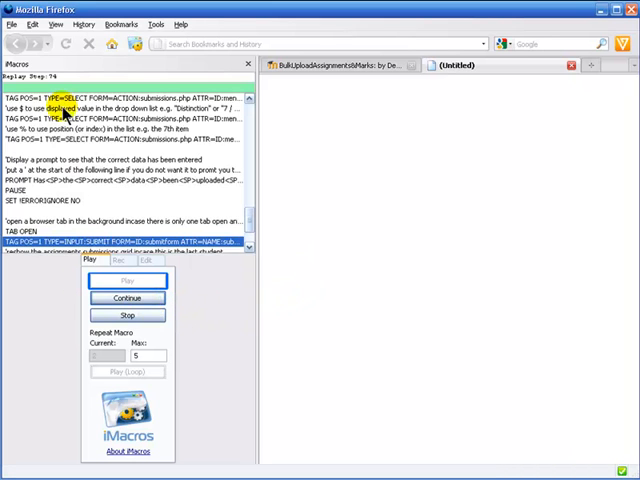
mouse_move(136, 212)
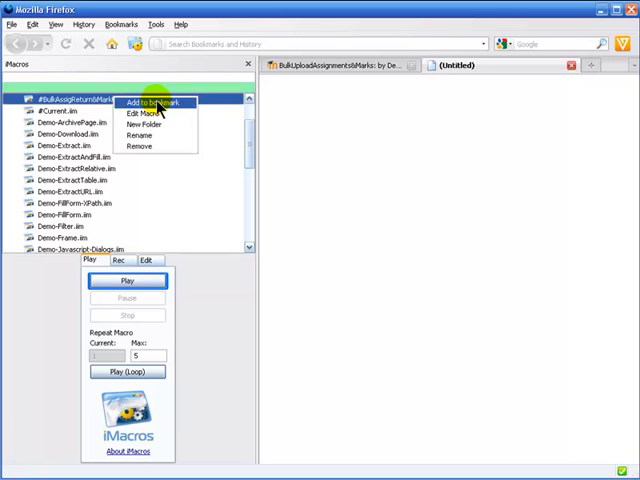
Reopen the BulkUpload macro script in the editor, then save it and close.
left_click(148, 112)
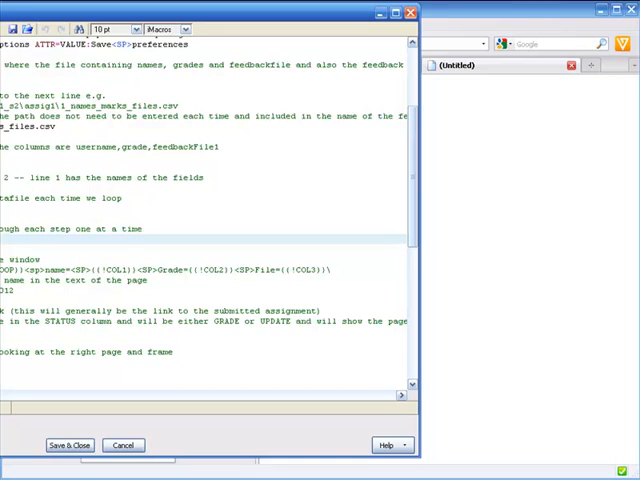
left_click(68, 444)
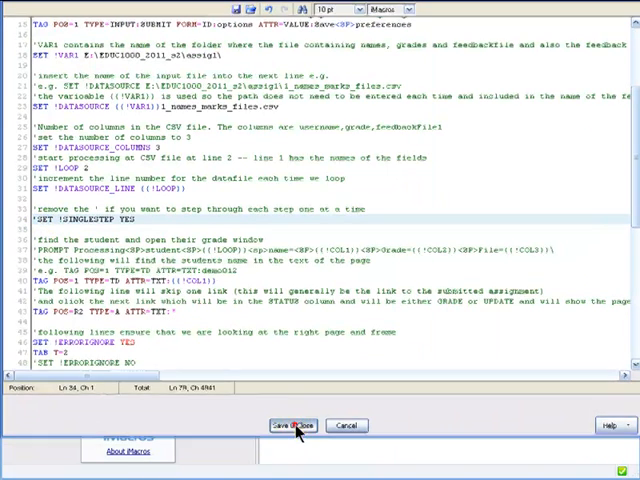
left_click(294, 424)
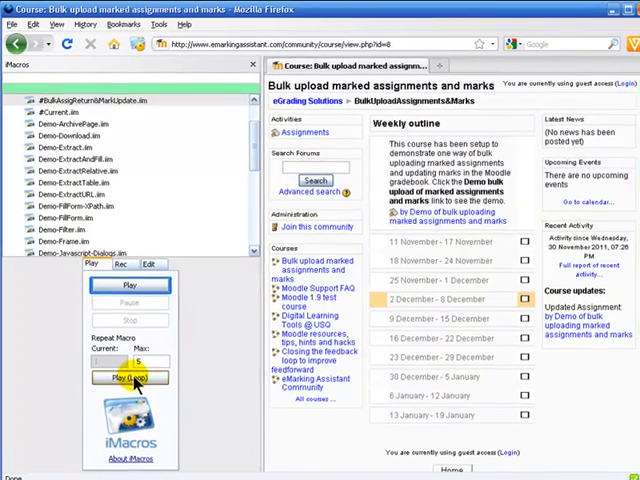
Run the macro with Play (Loop), confirming each student's upload as grades 35/40 and 25/40 are set.
left_click(128, 376)
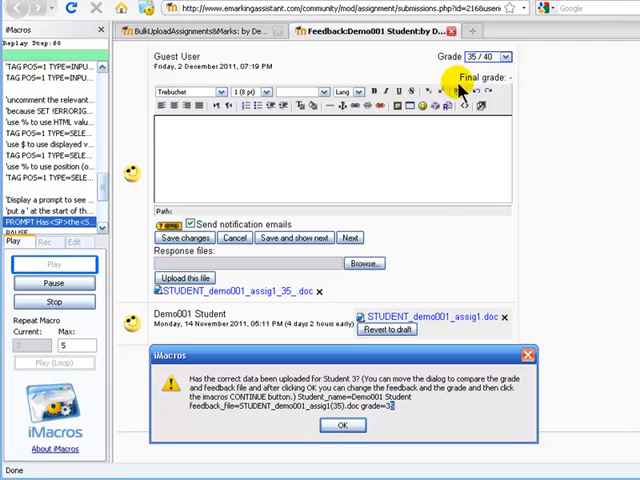
left_click(344, 424)
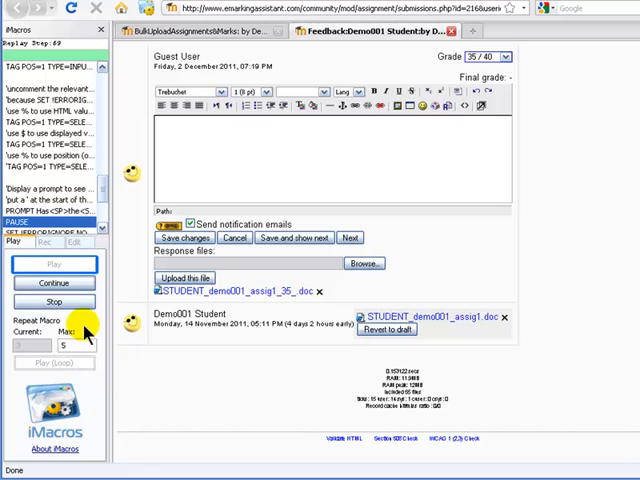
left_click(54, 264)
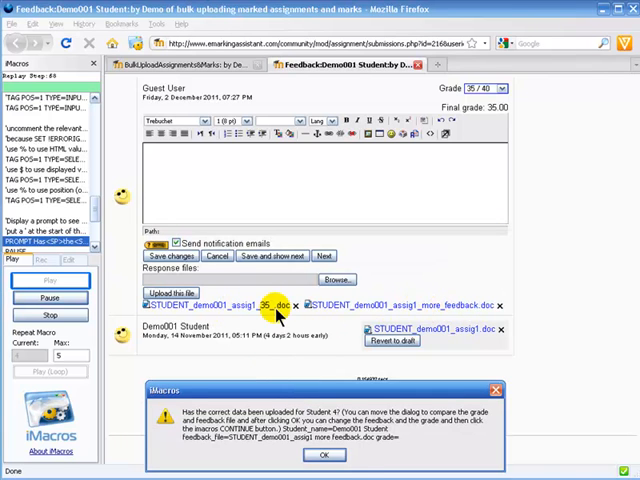
left_click(322, 456)
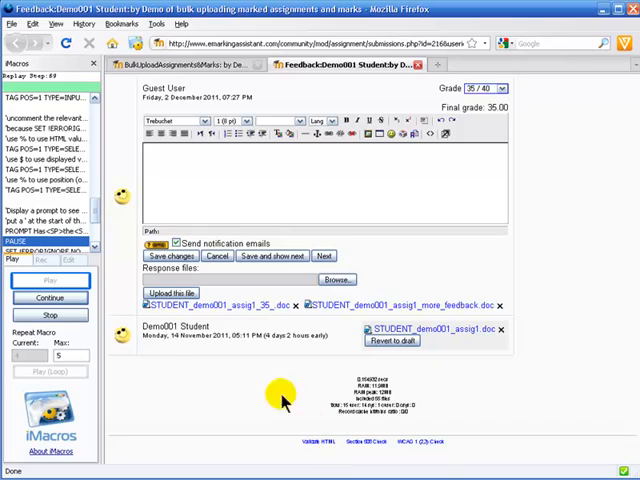
left_click(50, 280)
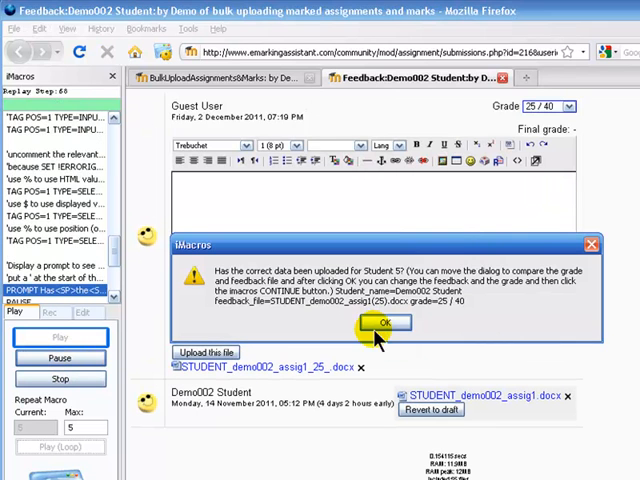
left_click(388, 324)
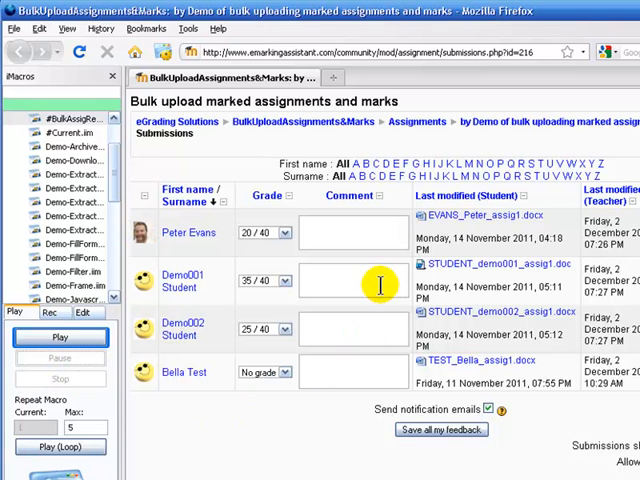
Follow the eGrading Solutions breadcrumb to the community home page and focus the address bar.
left_click(172, 120)
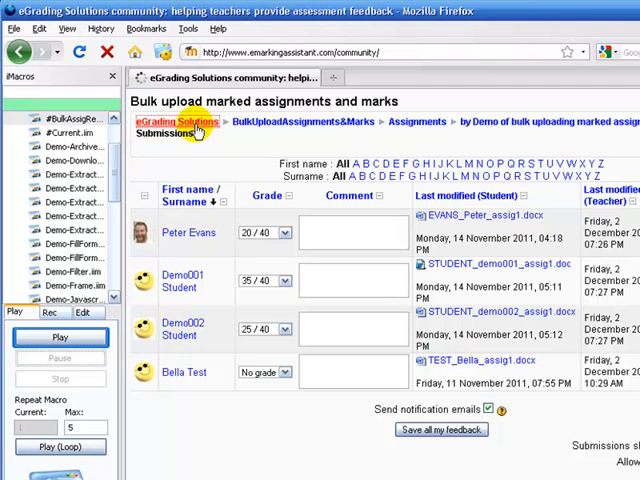
left_click(176, 120)
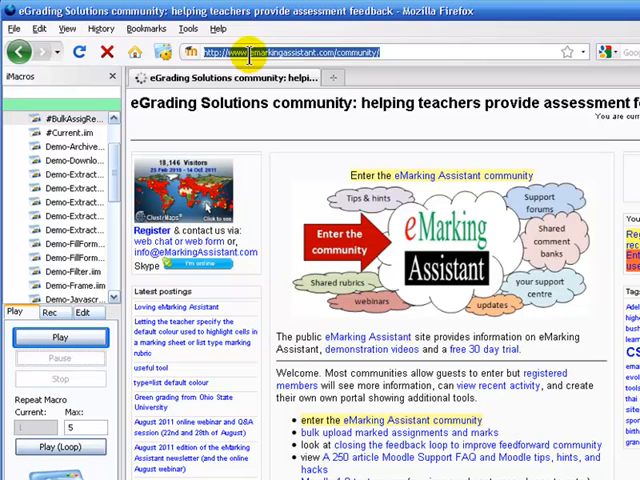
left_click(244, 52)
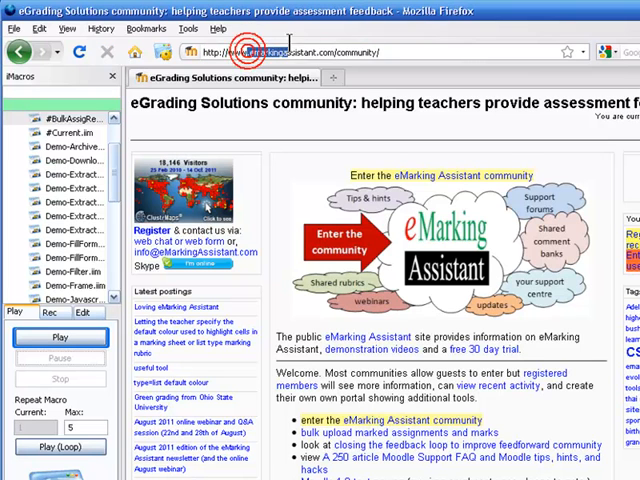